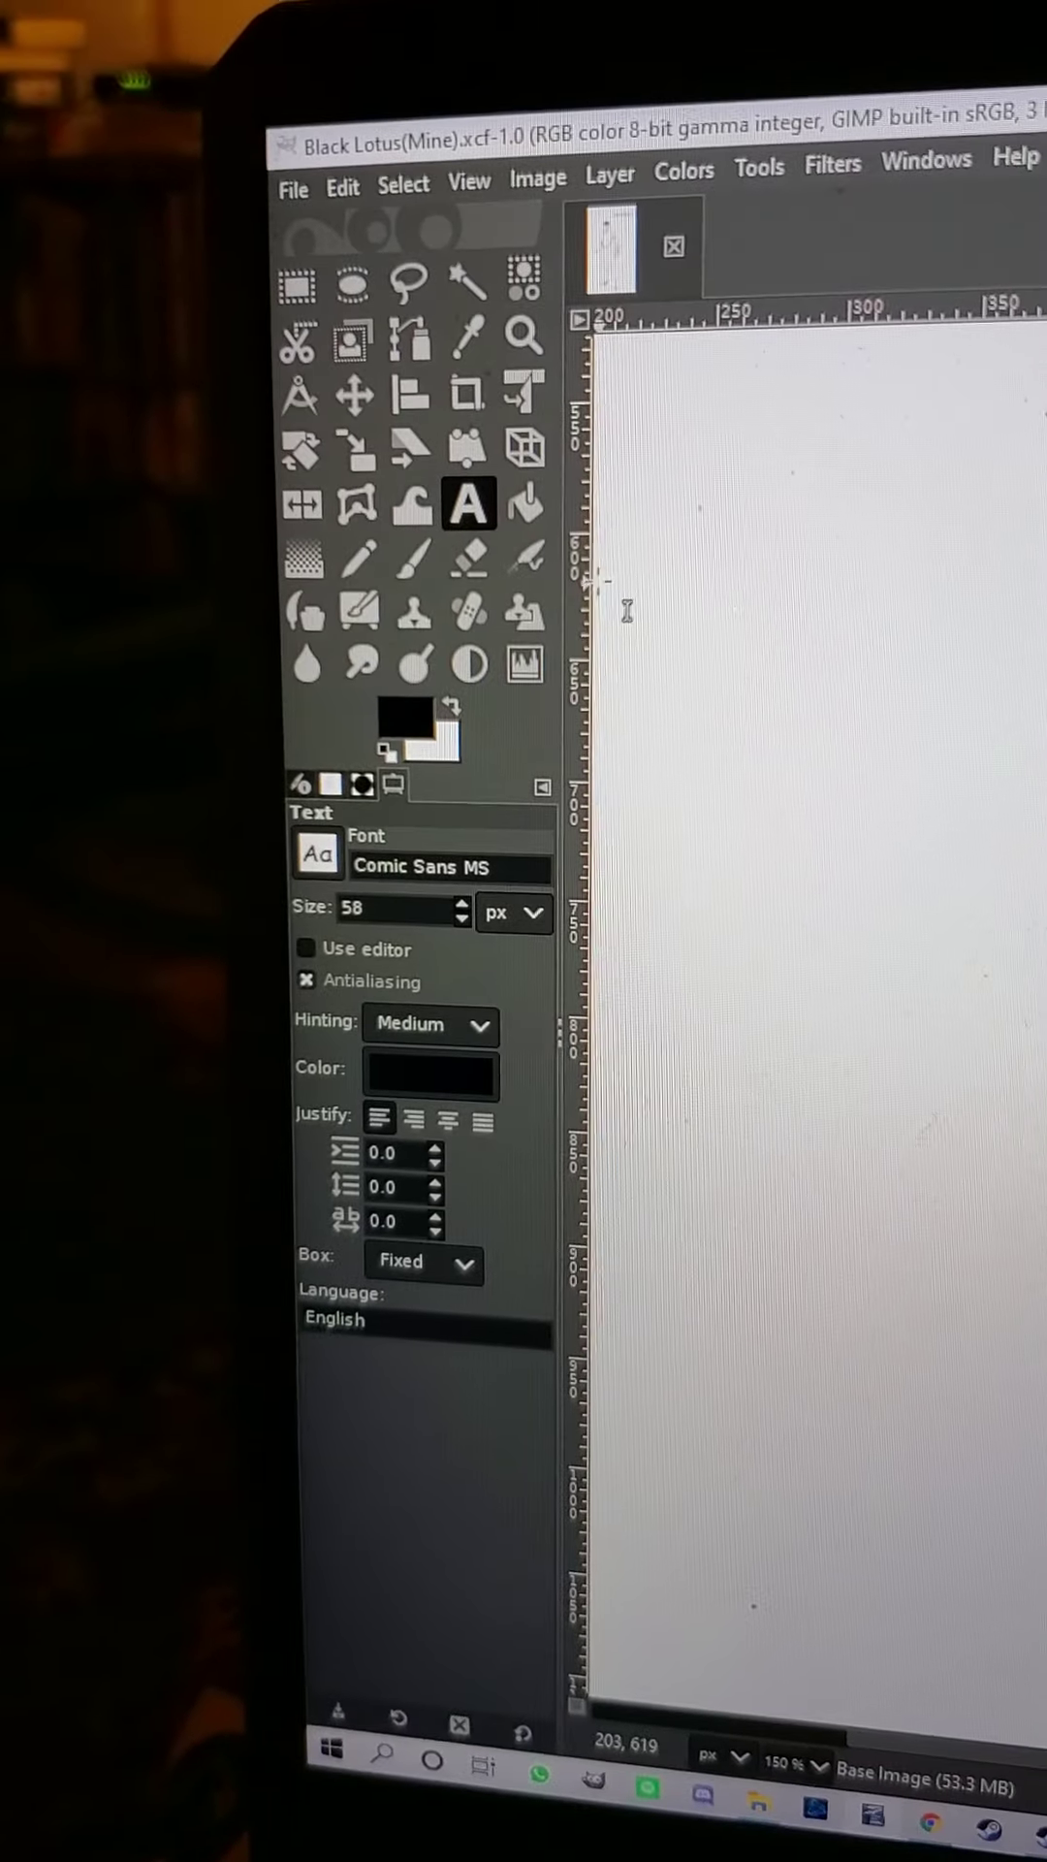
- Keep the airbrush with hard brush, size 10, opacity 67.5 and force 72
click(450, 574)
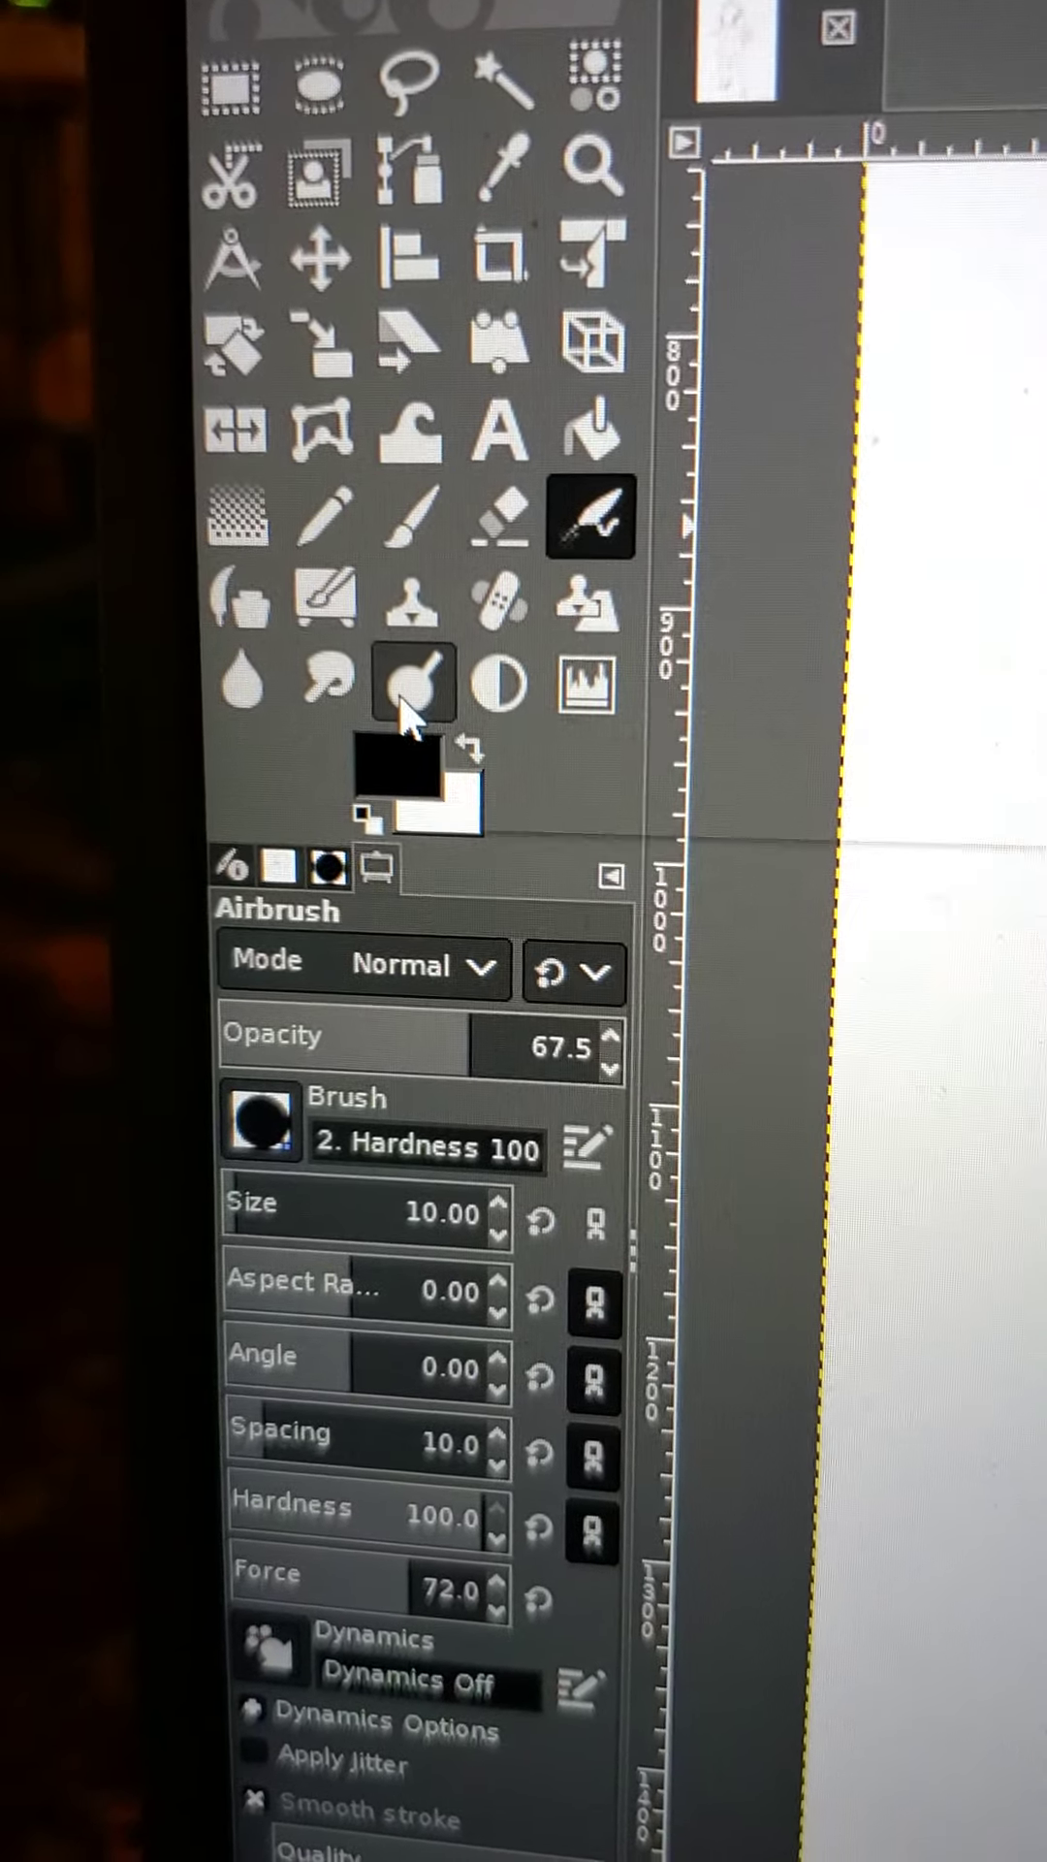
mouse_move(275, 667)
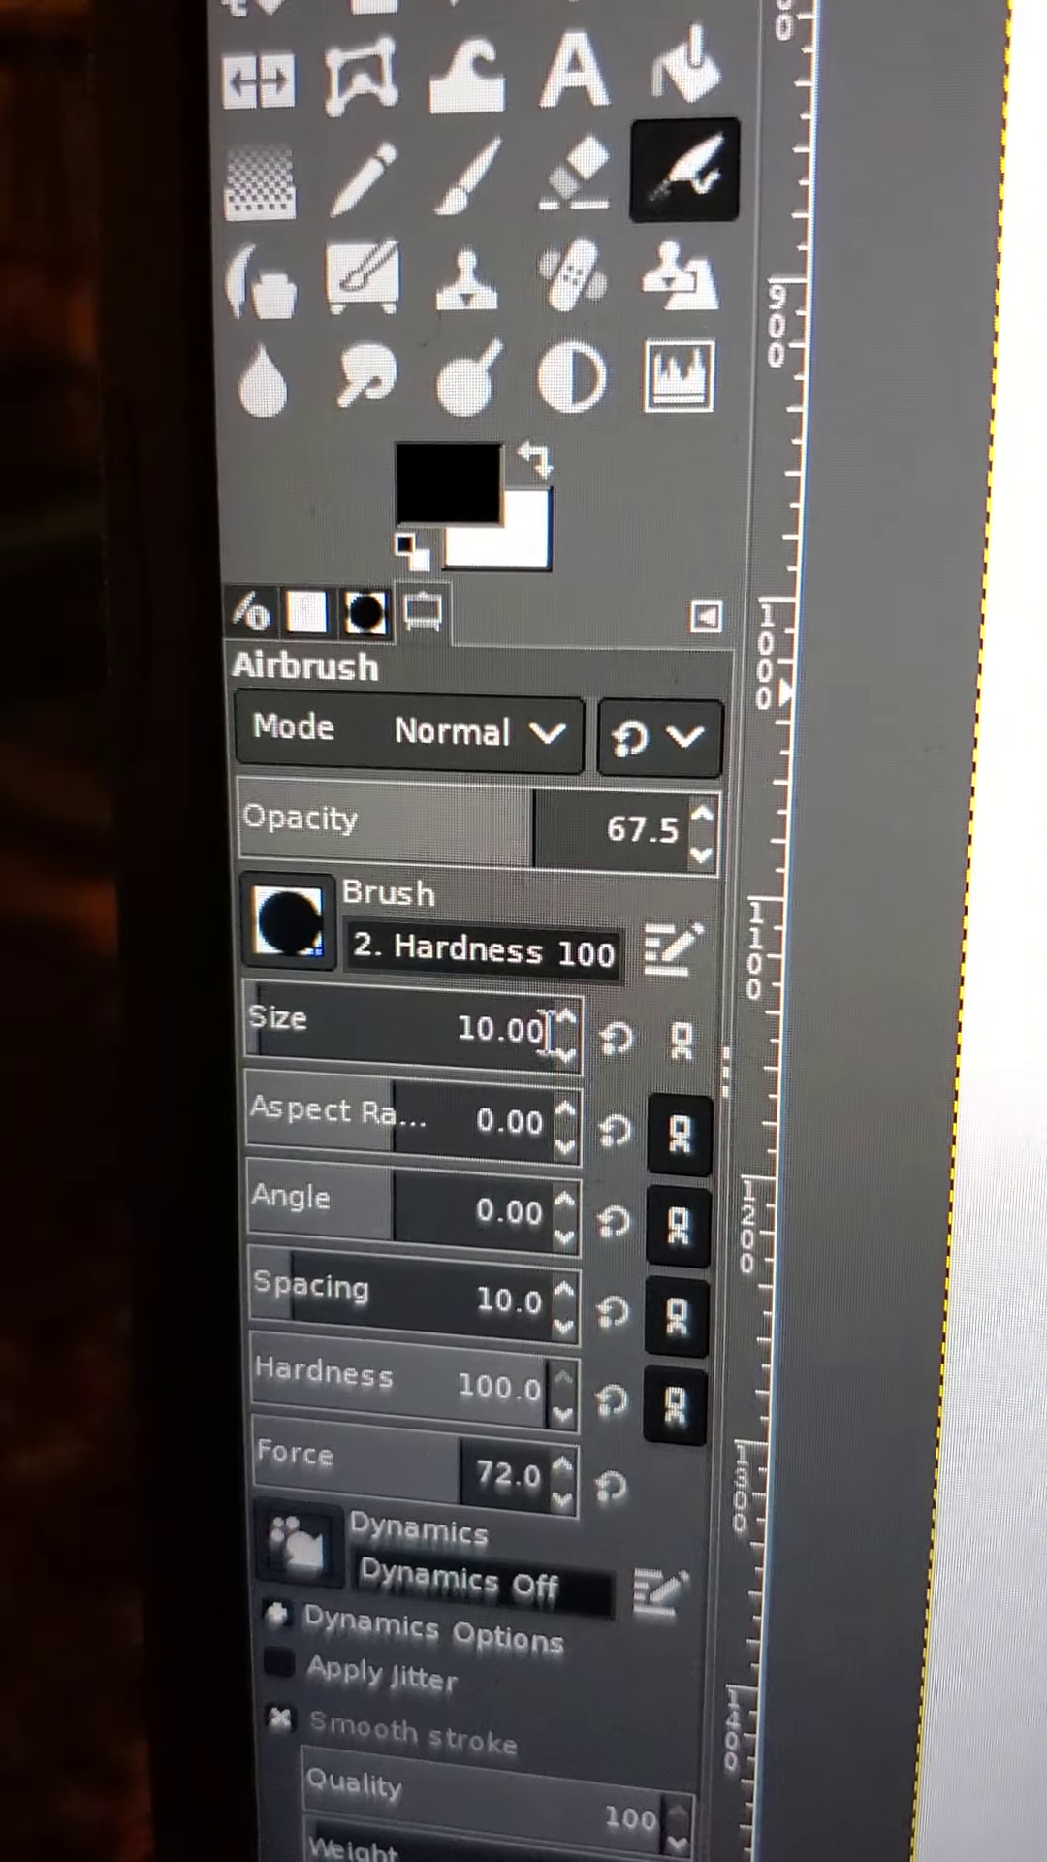
- Lower the airbrush size from 10.00 to 6.00, keeping opacity 67.5 and hardness 100
click(563, 1041)
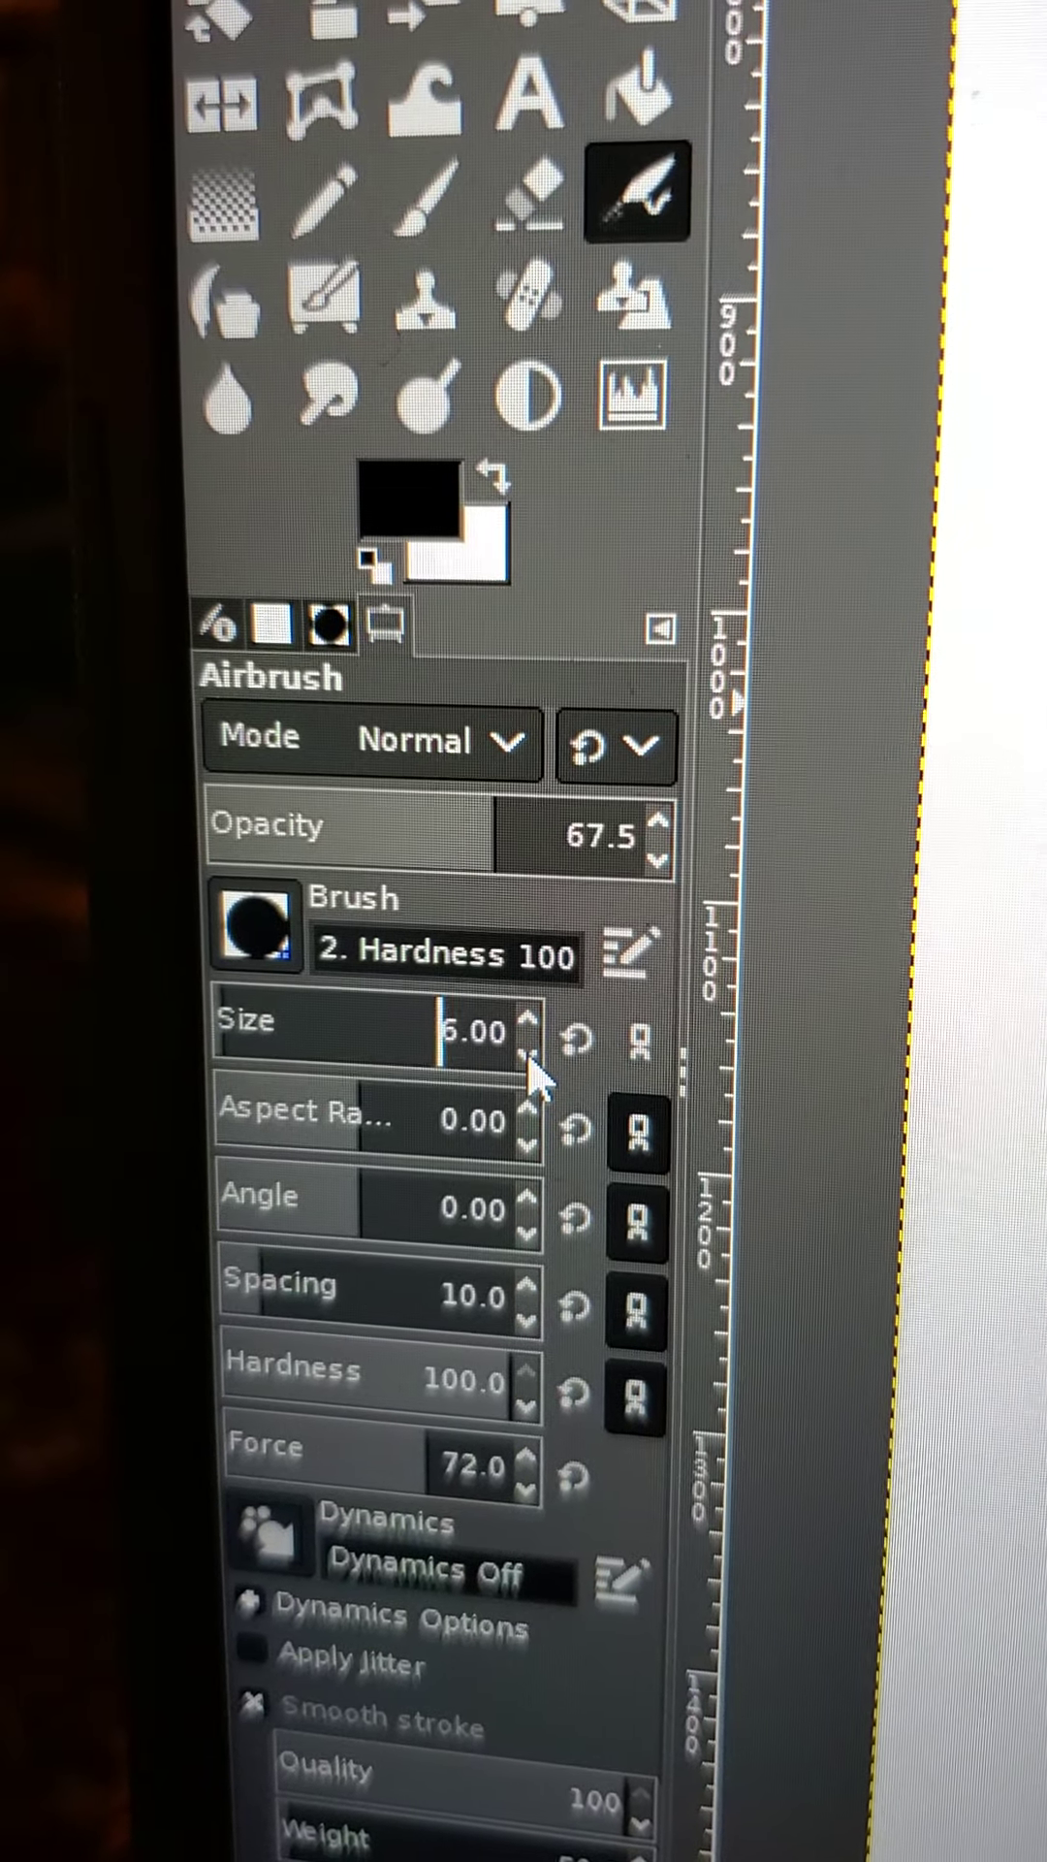